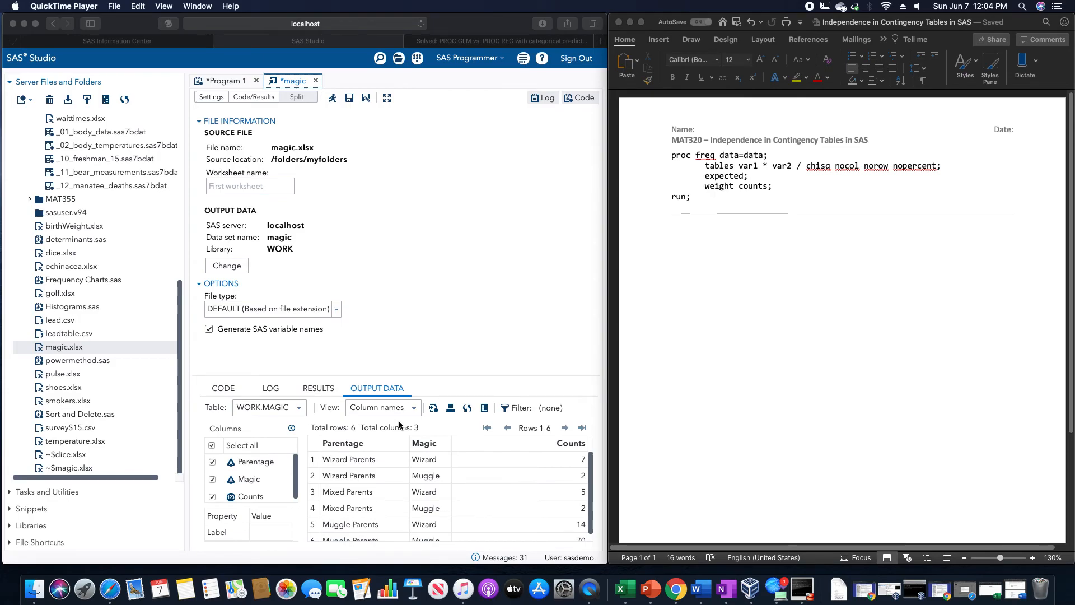
{"action": "mouse_move", "coordinate": [453, 439]}
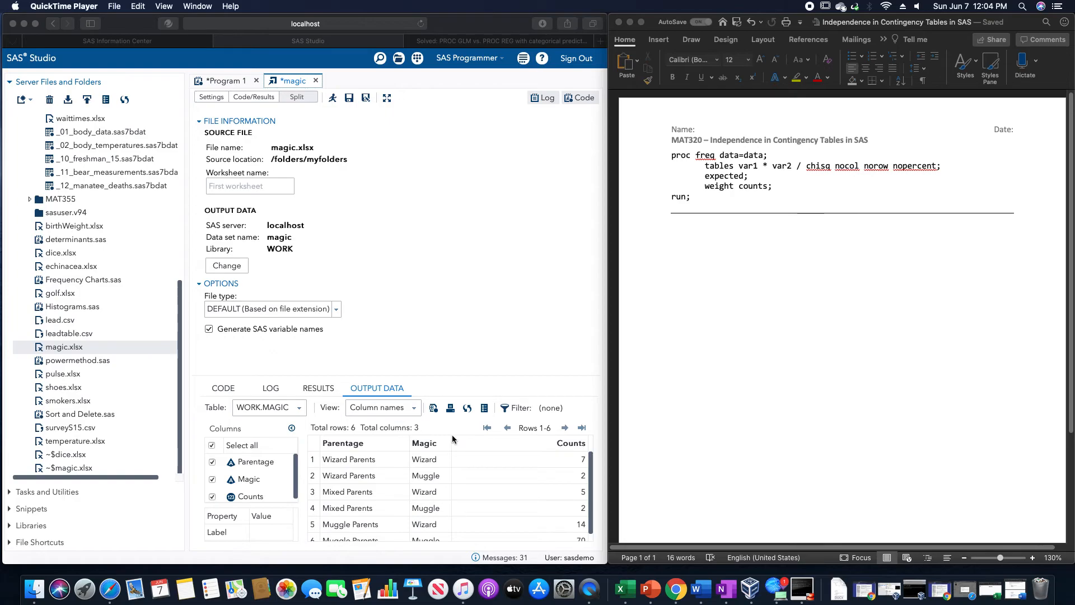
{"action": "mouse_move", "coordinate": [697, 256]}
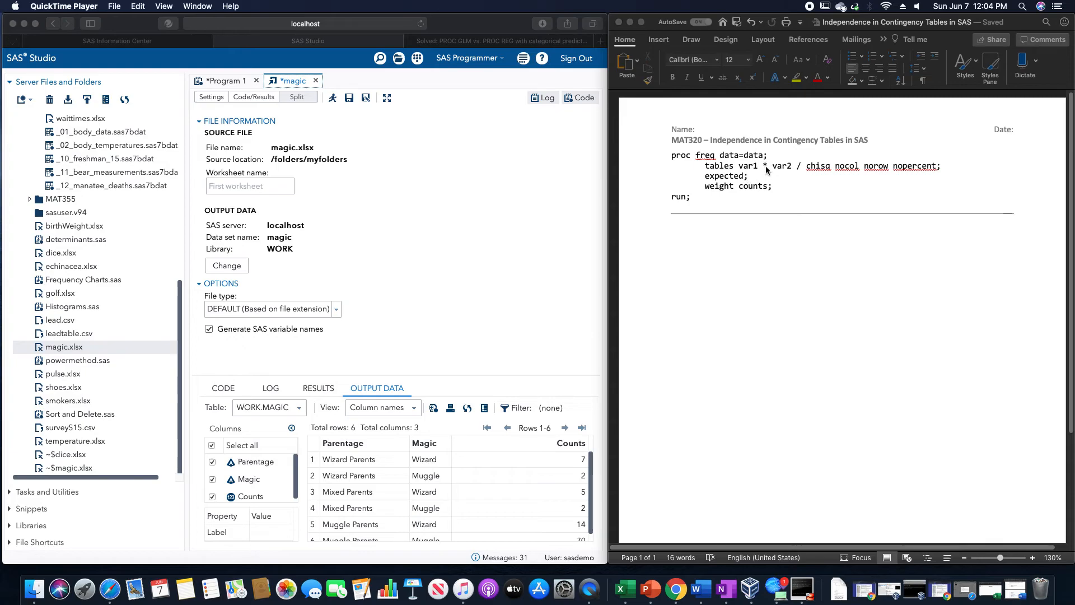
{"action": "mouse_move", "coordinate": [782, 194]}
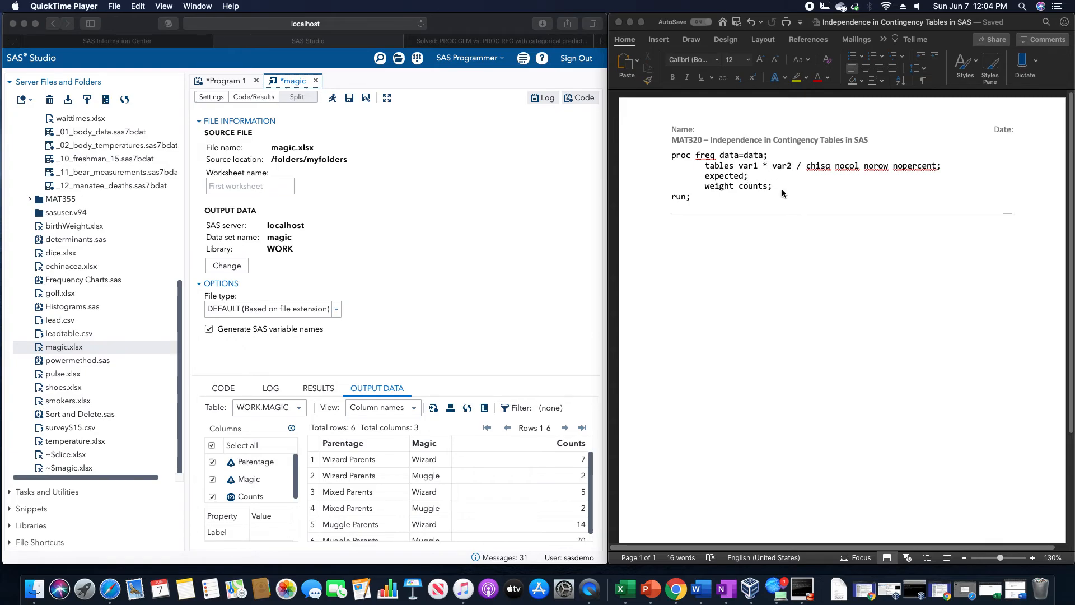
{"action": "mouse_move", "coordinate": [809, 158]}
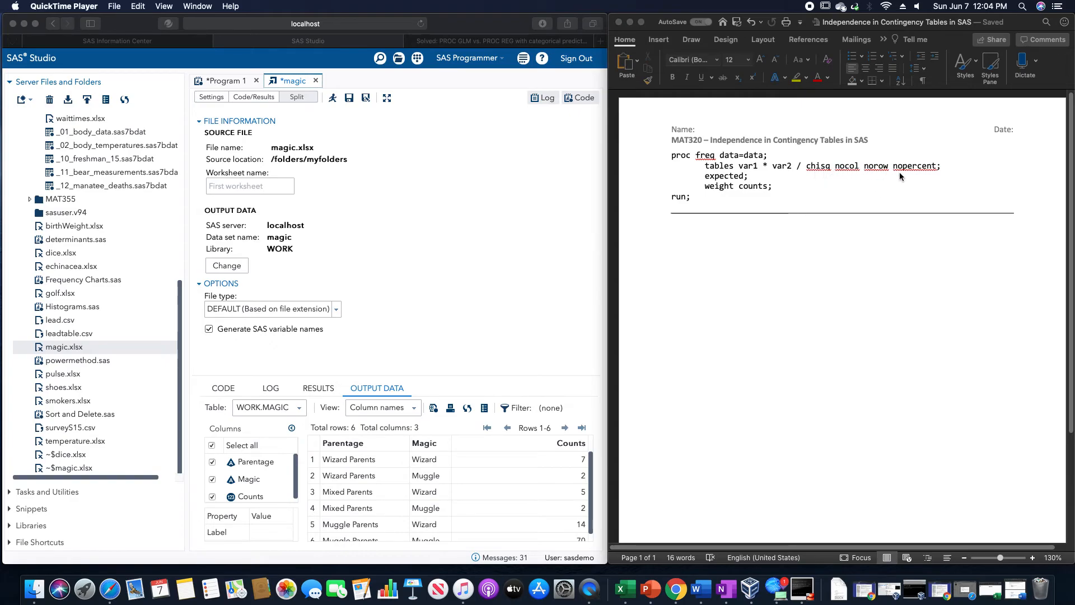
{"action": "mouse_move", "coordinate": [832, 168]}
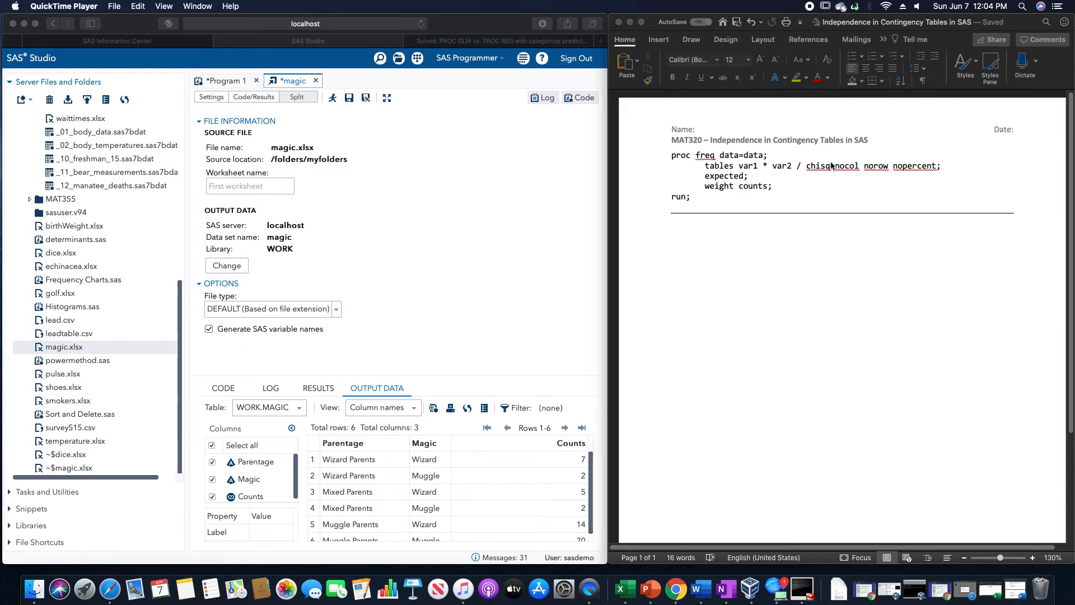
{"action": "mouse_move", "coordinate": [841, 173]}
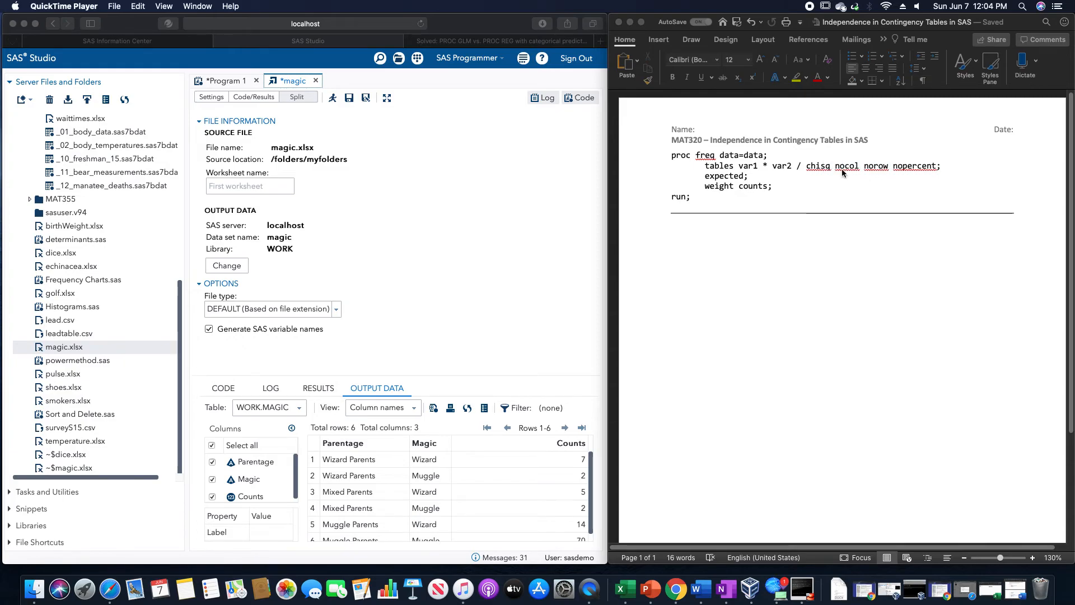
{"action": "mouse_move", "coordinate": [855, 185]}
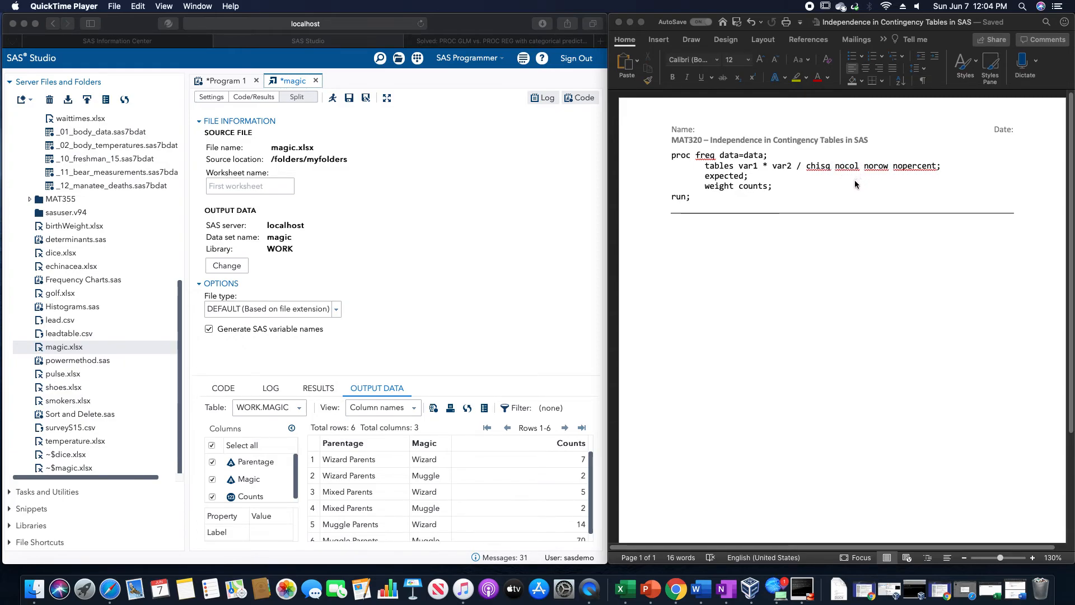
{"action": "mouse_move", "coordinate": [853, 191]}
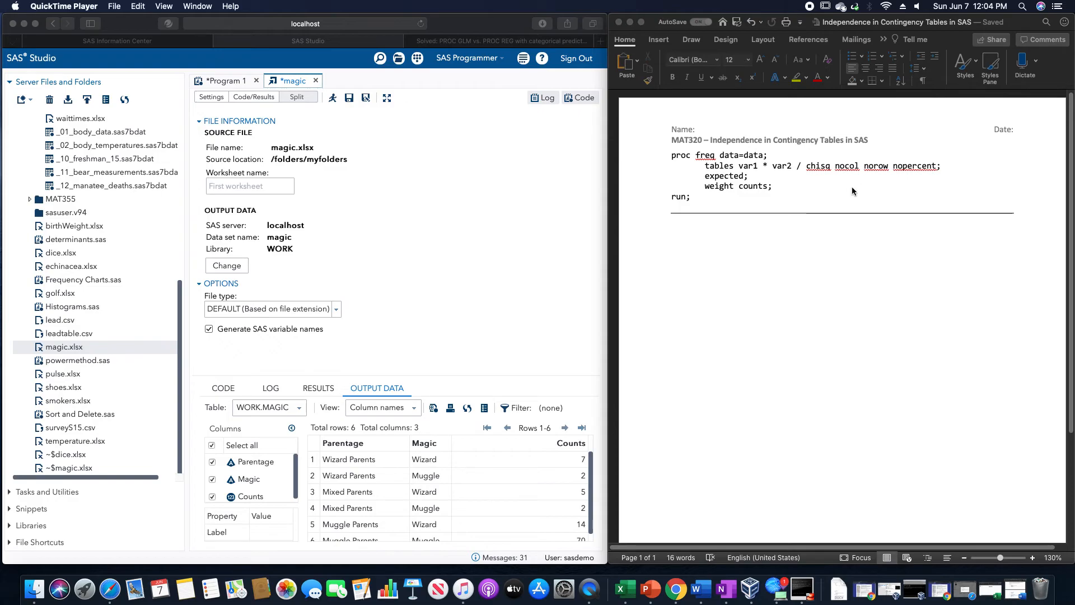
{"action": "mouse_move", "coordinate": [937, 192]}
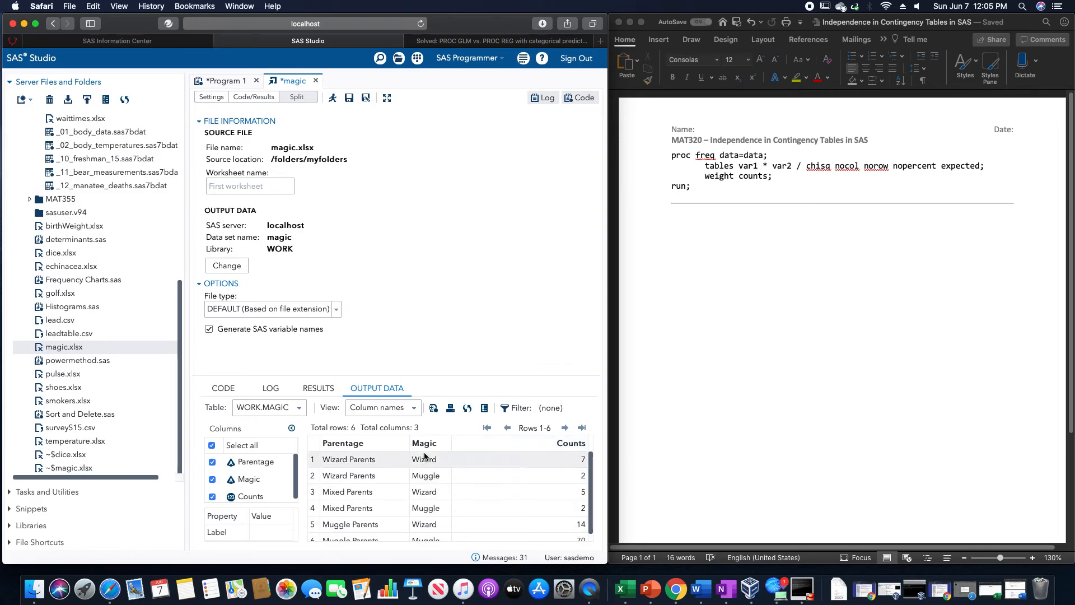
{"action": "mouse_move", "coordinate": [542, 465]}
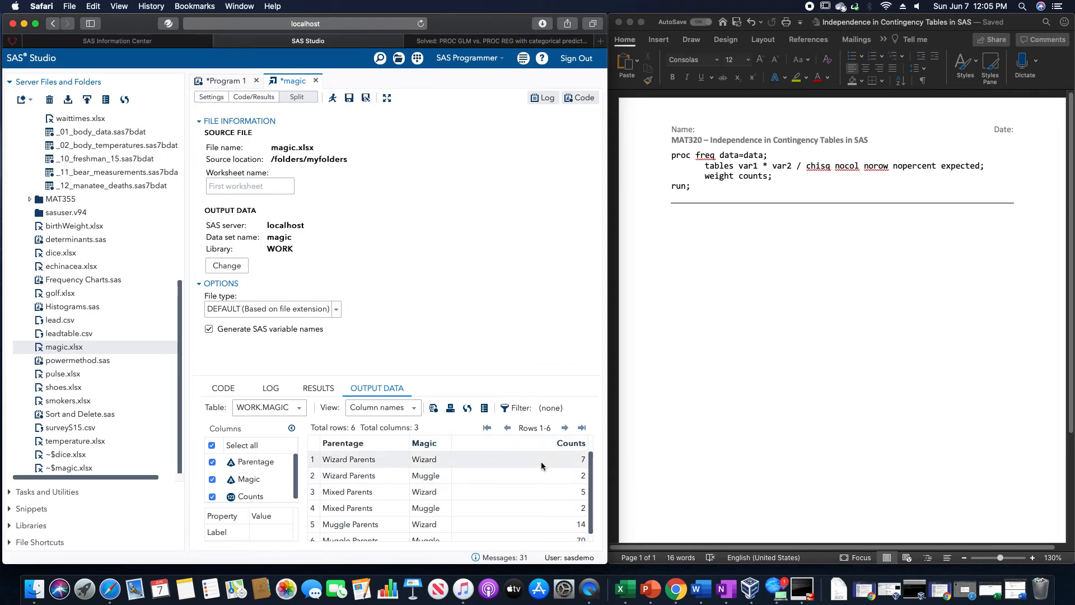
{"action": "mouse_move", "coordinate": [1021, 587]}
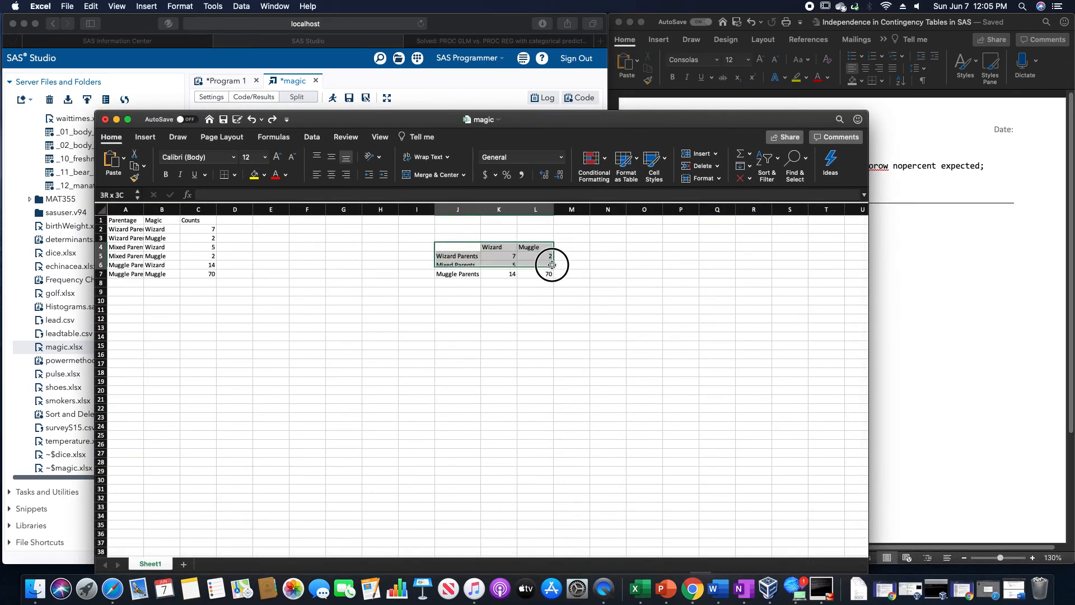
{"action": "left_click", "coordinate": [606, 282]}
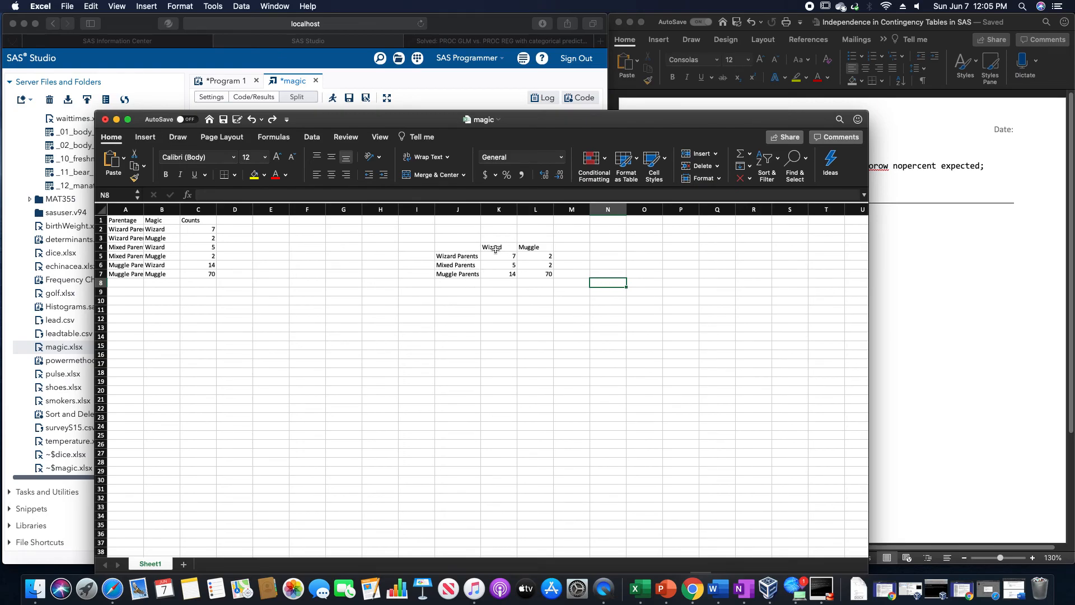
{"action": "mouse_move", "coordinate": [500, 241]}
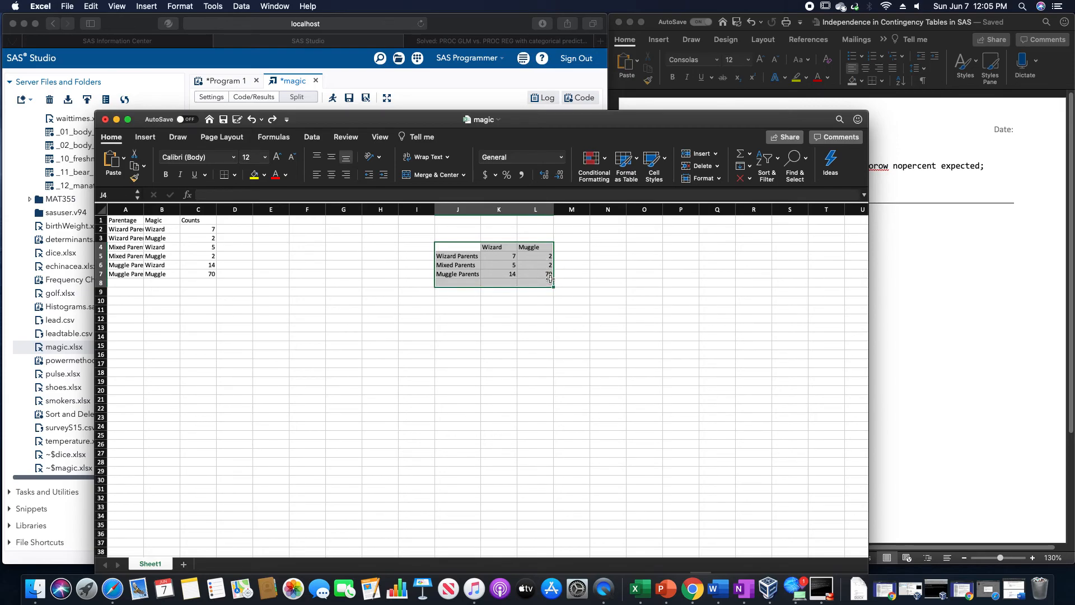
{"action": "left_click", "coordinate": [125, 220]}
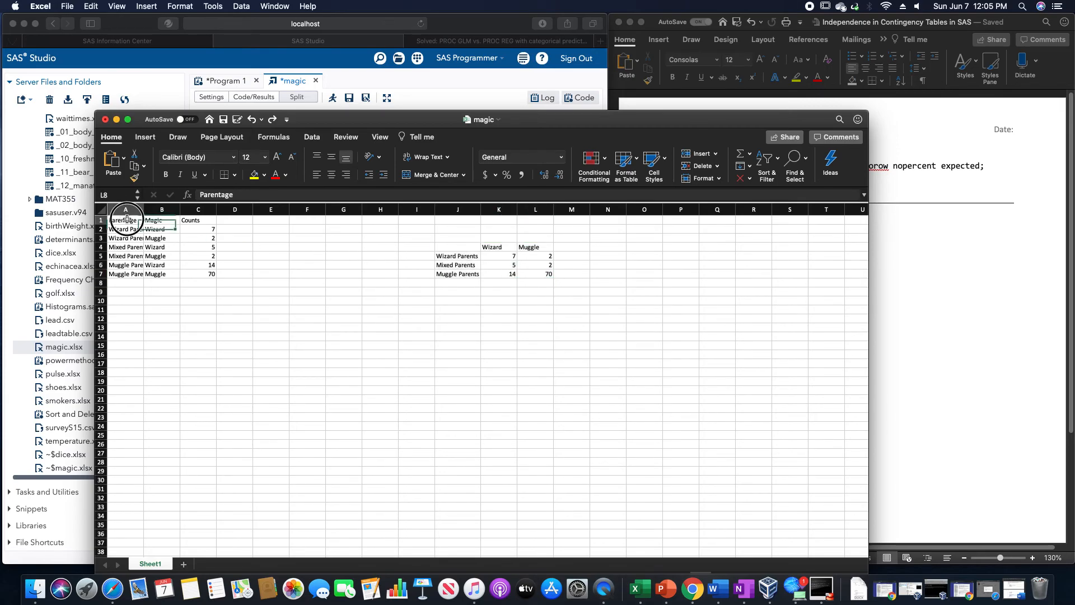
{"action": "left_click", "coordinate": [198, 274]}
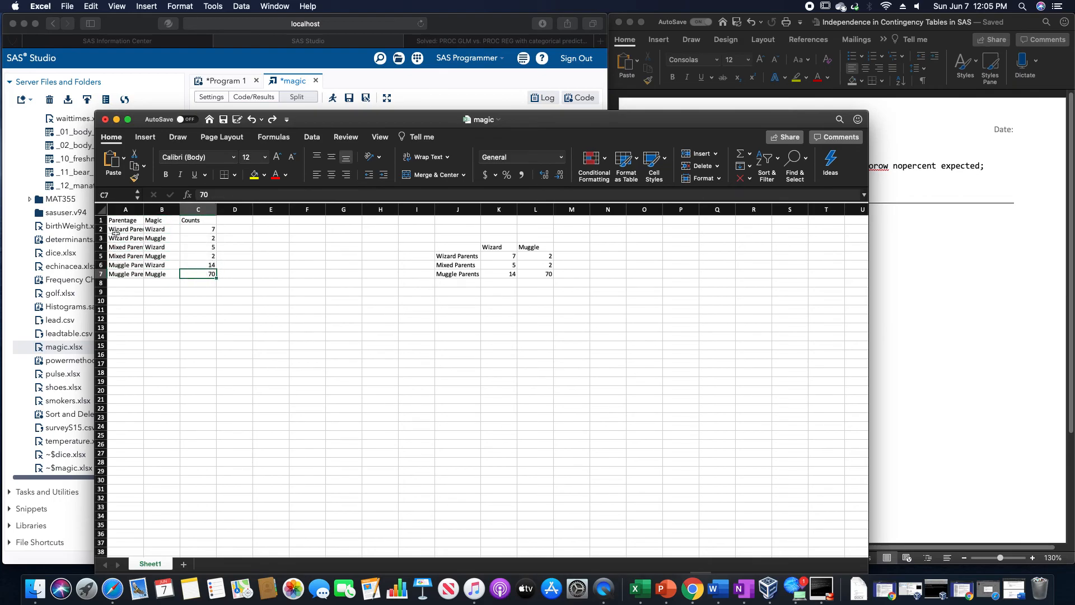
{"action": "mouse_move", "coordinate": [553, 280]}
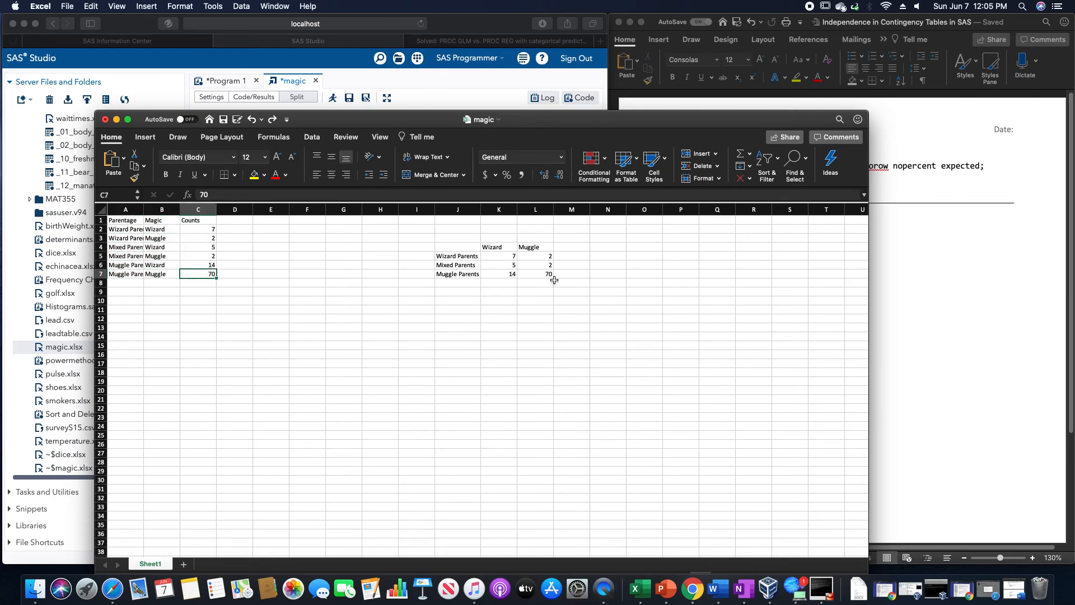
{"action": "left_click", "coordinate": [498, 247]}
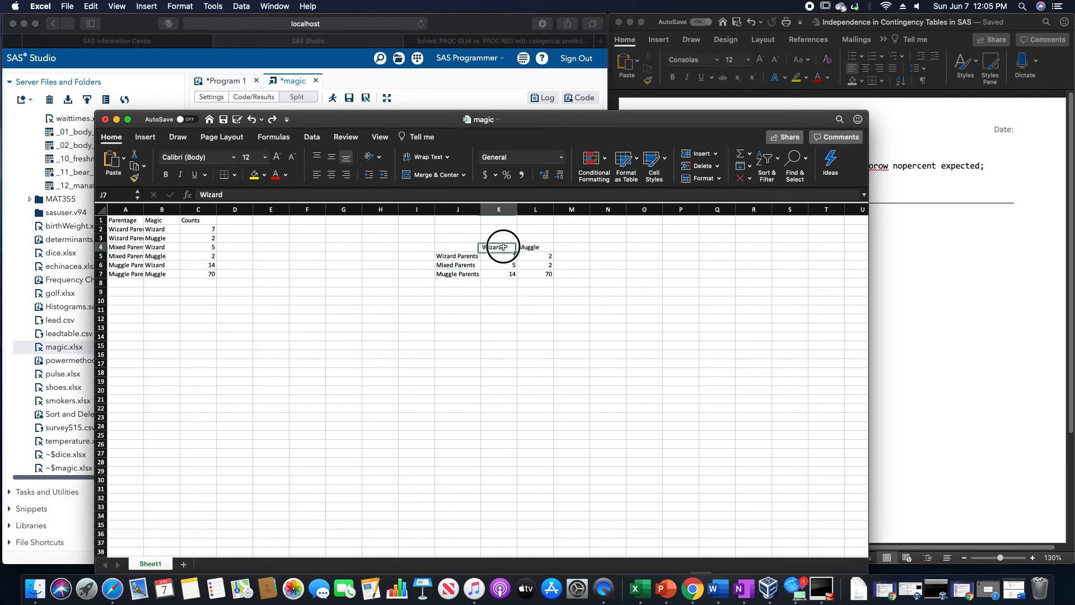
{"action": "left_click", "coordinate": [498, 247]}
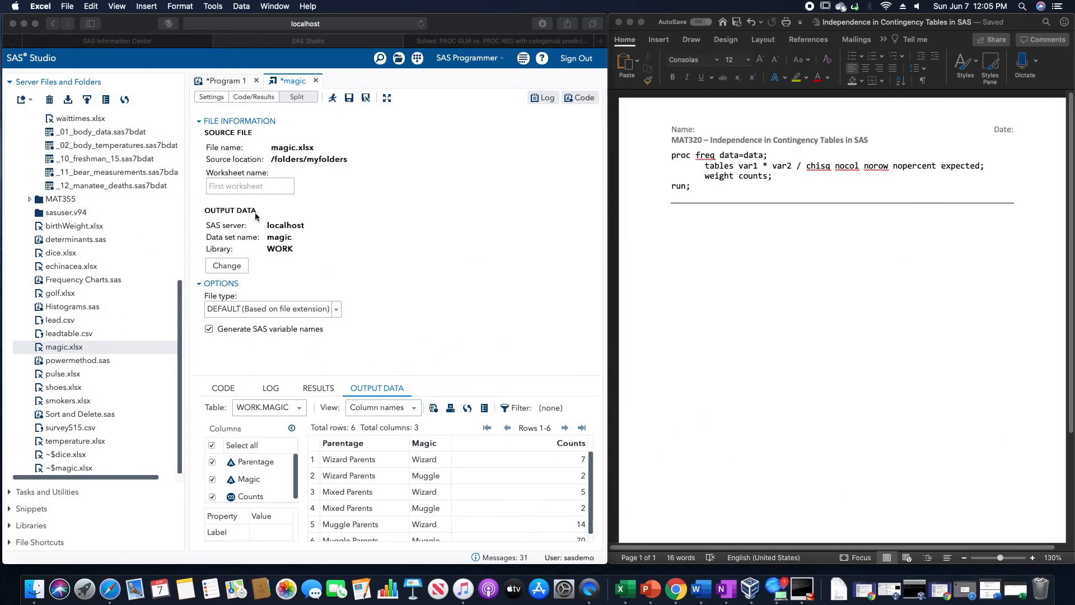
{"action": "mouse_move", "coordinate": [582, 209]}
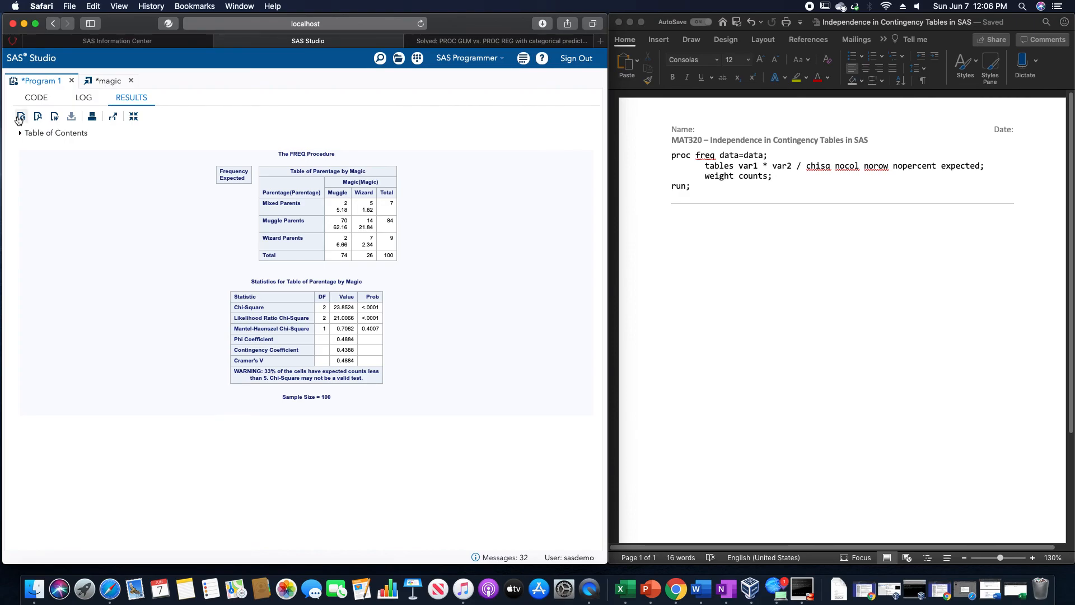
{"action": "mouse_move", "coordinate": [19, 115]}
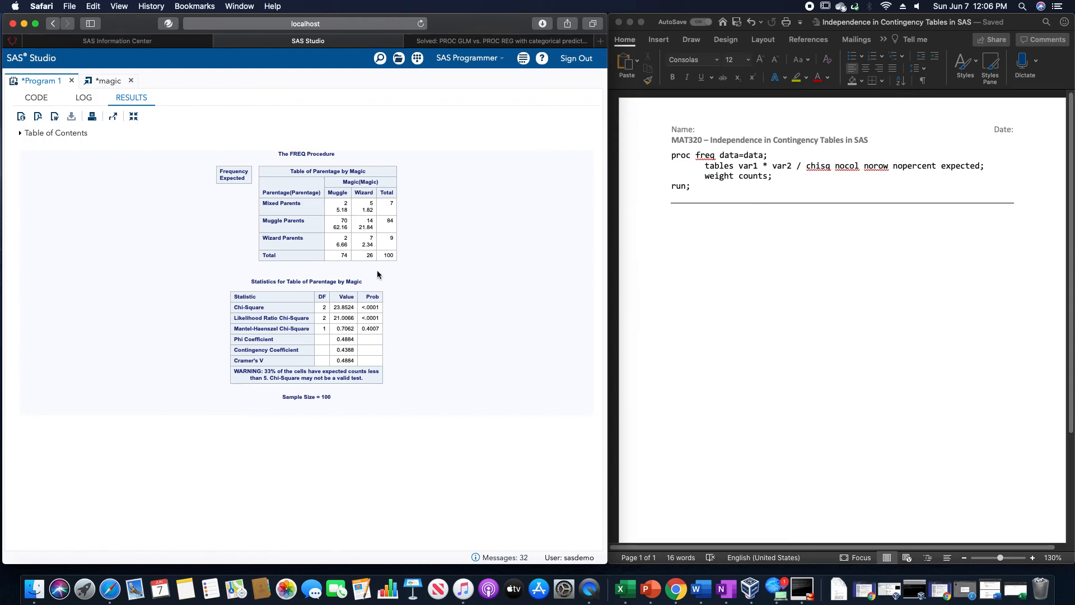
{"action": "mouse_move", "coordinate": [303, 199]}
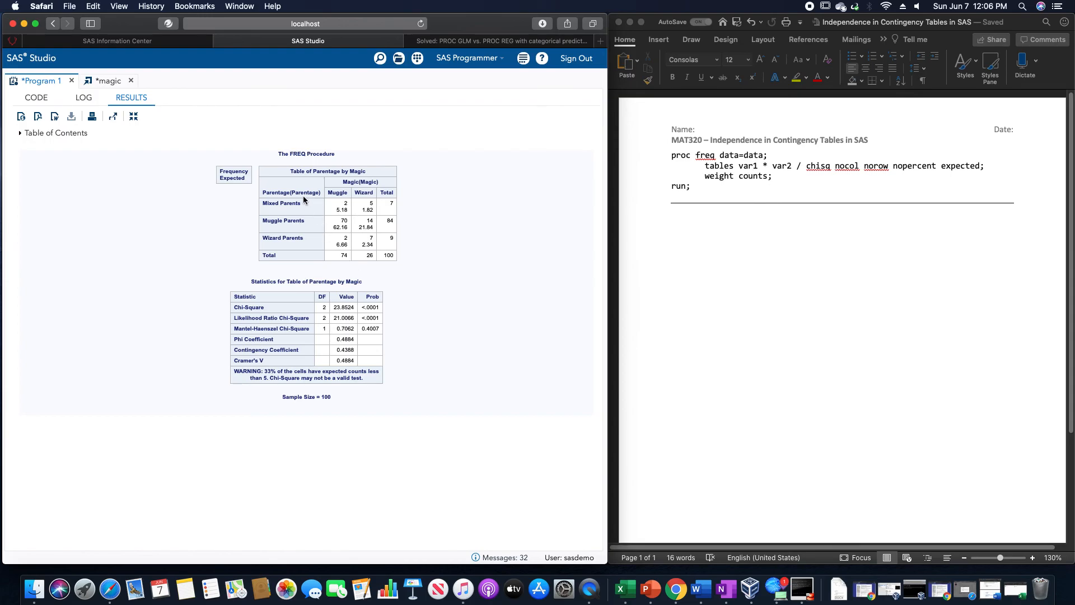
{"action": "mouse_move", "coordinate": [1039, 588]}
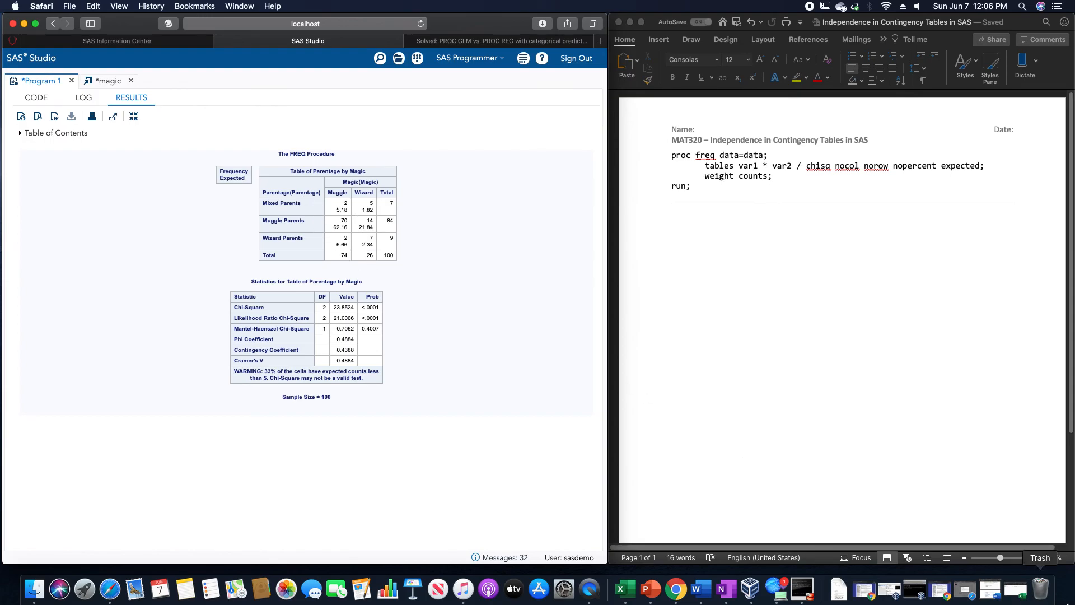
{"action": "left_click", "coordinate": [636, 588]}
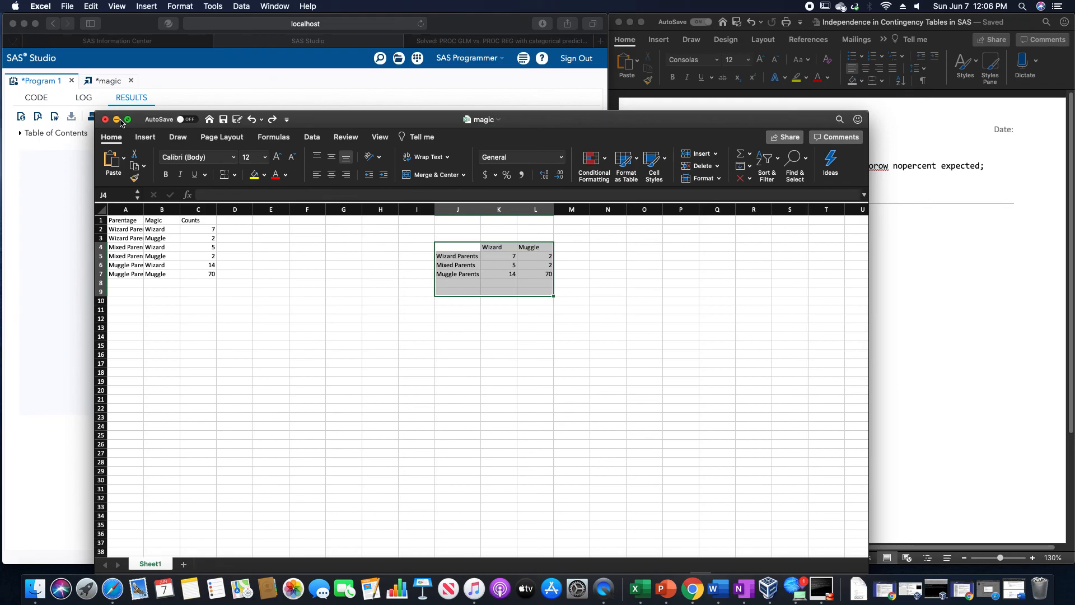
{"action": "left_click", "coordinate": [116, 120]}
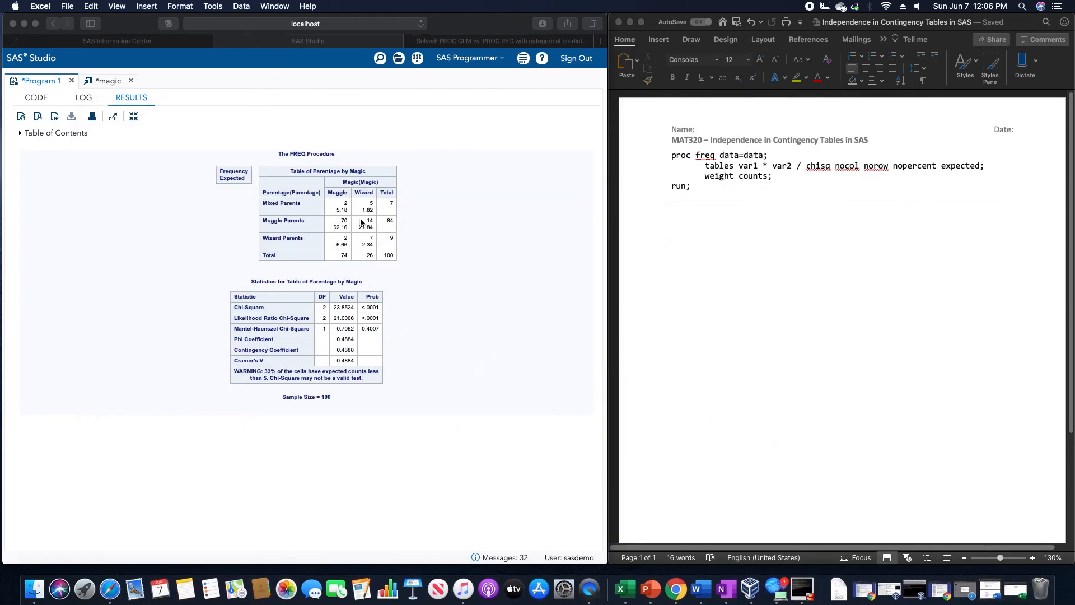
{"action": "mouse_move", "coordinate": [406, 260]}
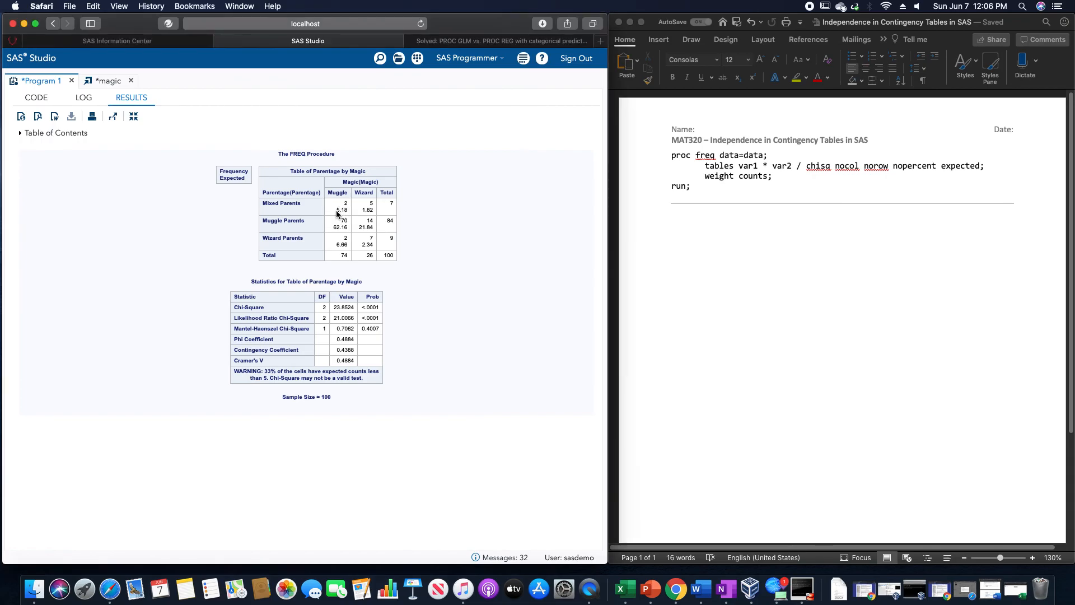
{"action": "mouse_move", "coordinate": [356, 215]}
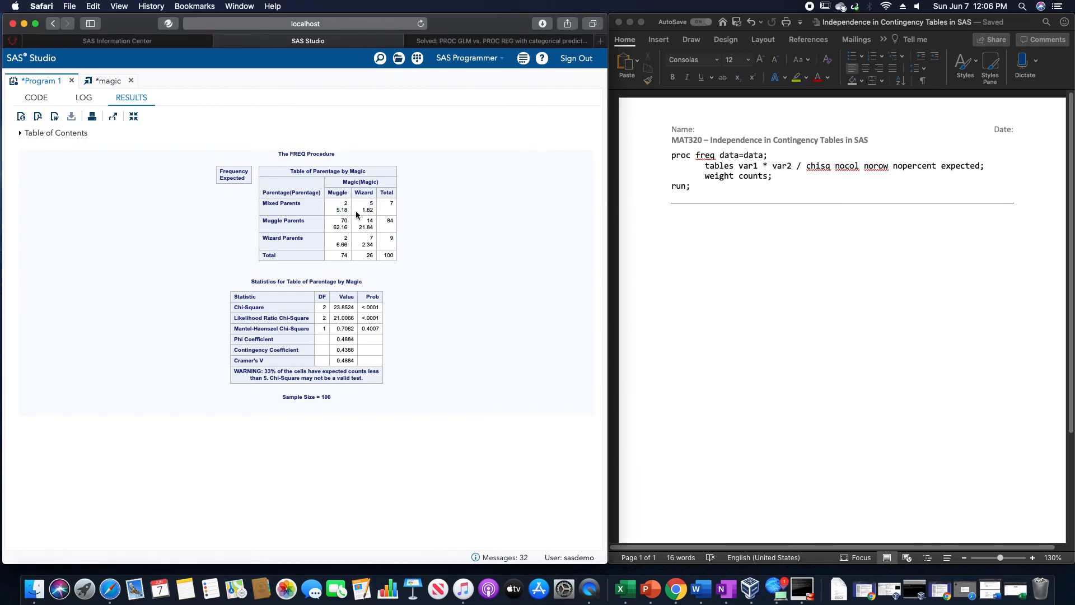
{"action": "mouse_move", "coordinate": [345, 245]}
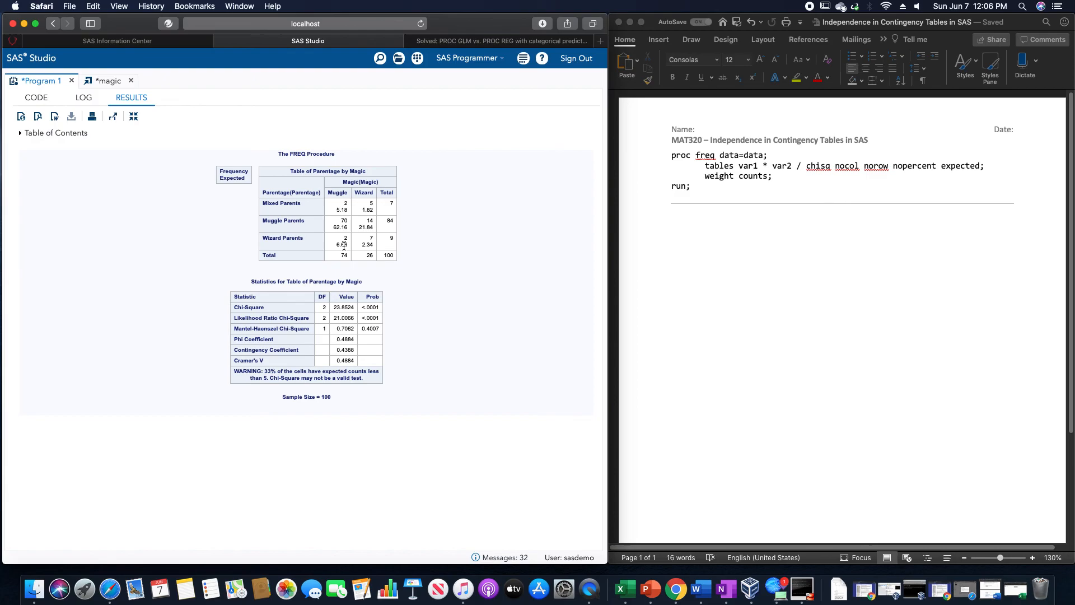
{"action": "mouse_move", "coordinate": [375, 249]}
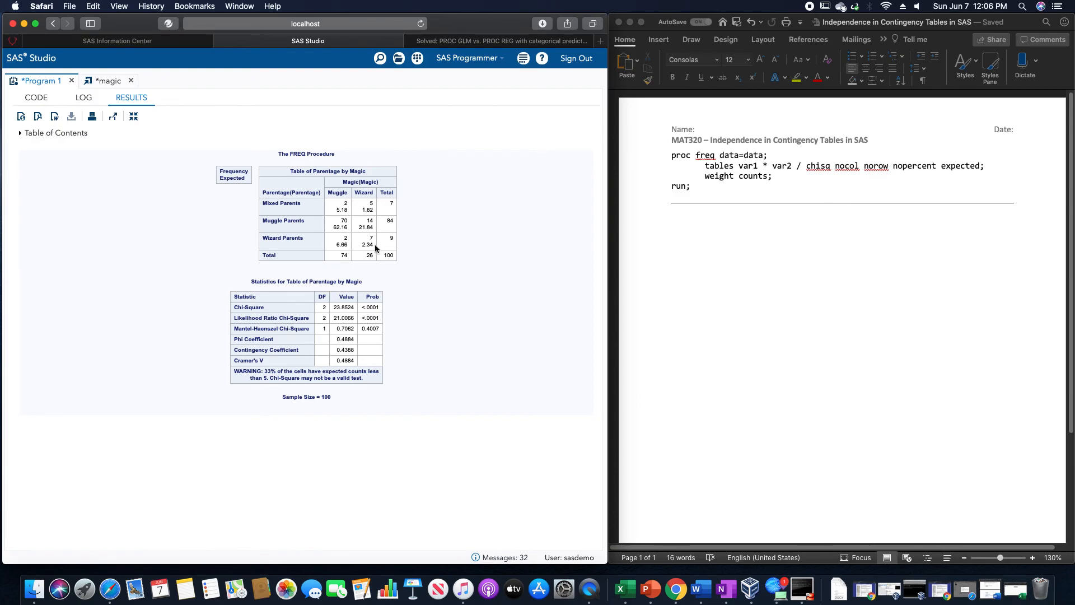
{"action": "mouse_move", "coordinate": [376, 218]}
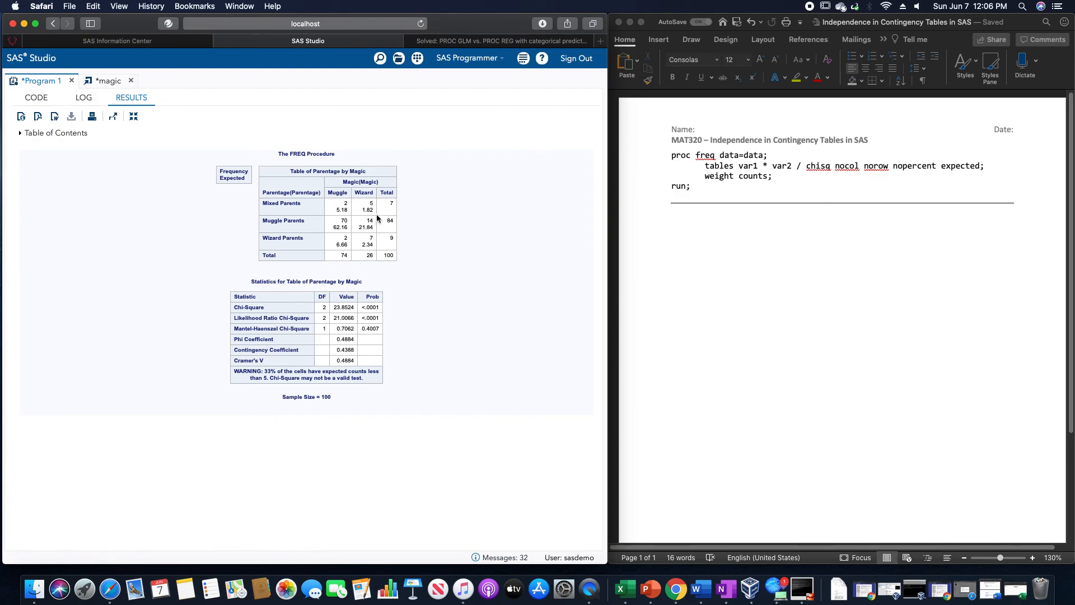
{"action": "mouse_move", "coordinate": [374, 246]}
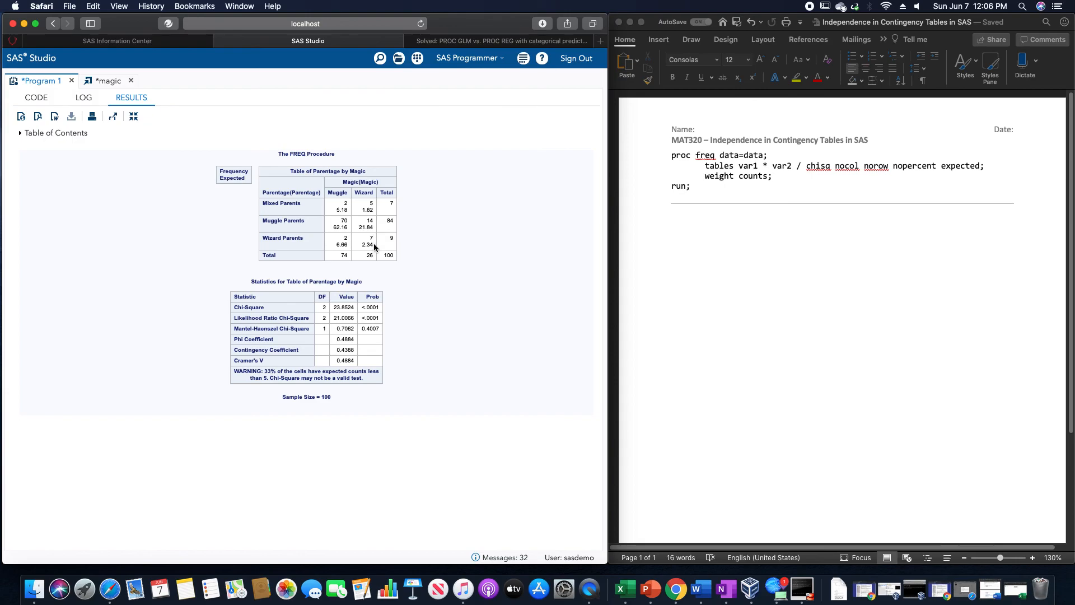
{"action": "mouse_move", "coordinate": [381, 266]}
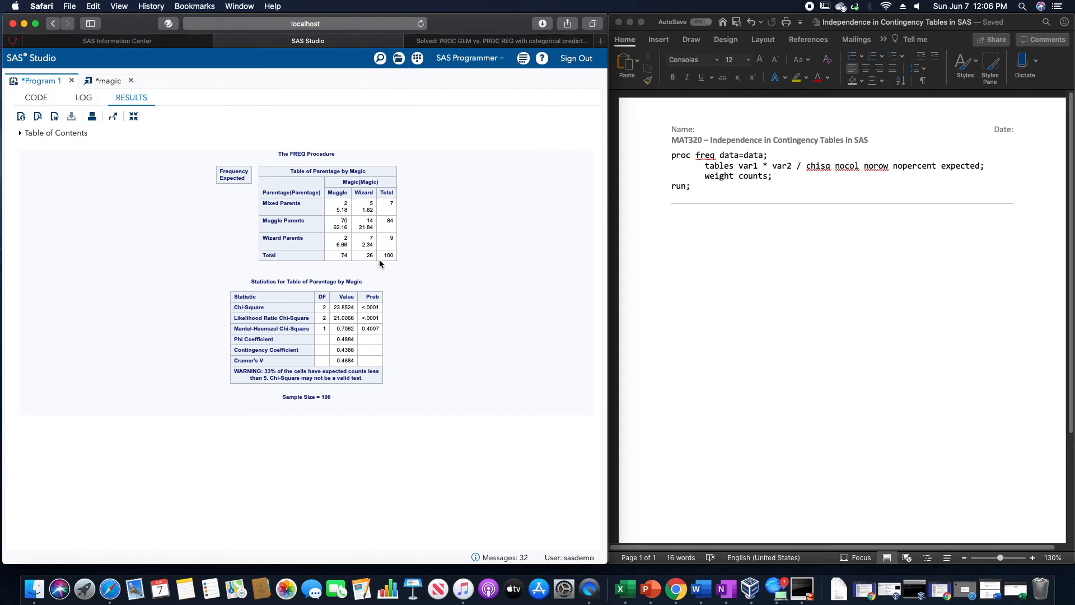
{"action": "mouse_move", "coordinate": [376, 210]}
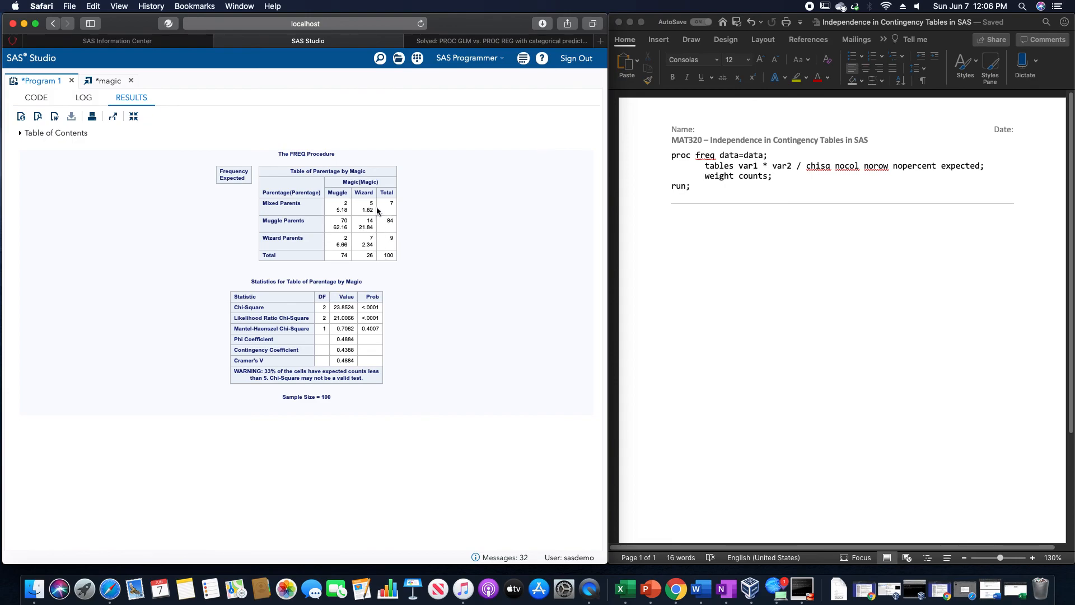
{"action": "mouse_move", "coordinate": [374, 251]}
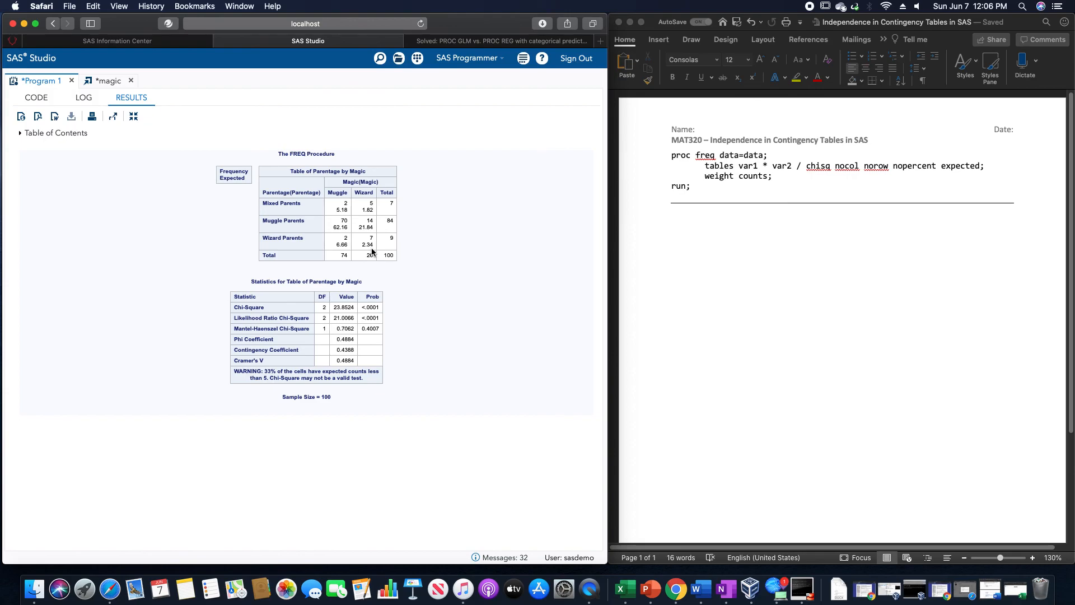
{"action": "mouse_move", "coordinate": [214, 278]}
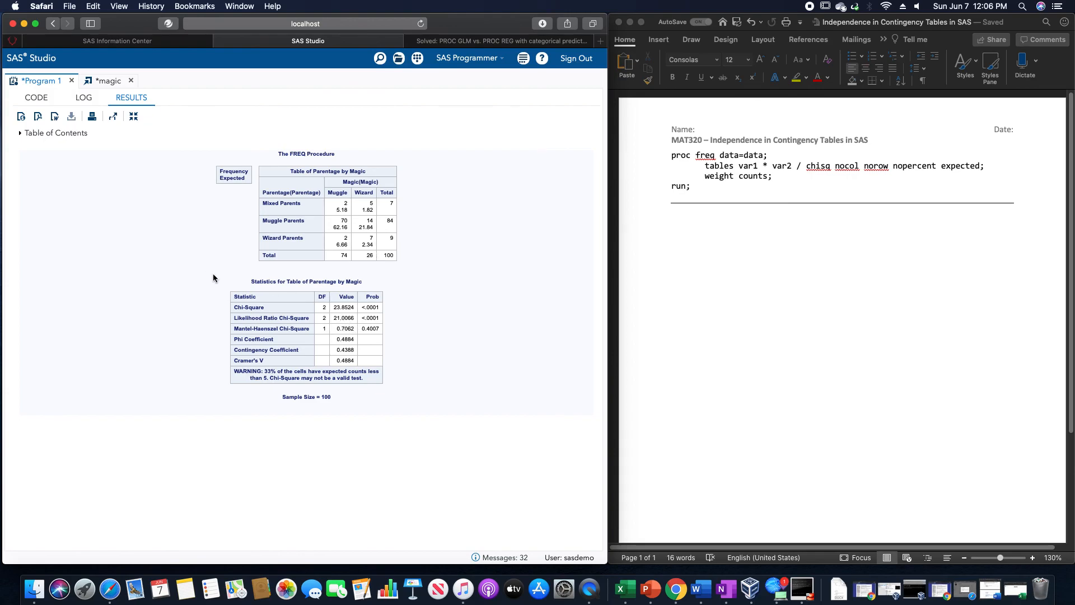
{"action": "mouse_move", "coordinate": [288, 318]}
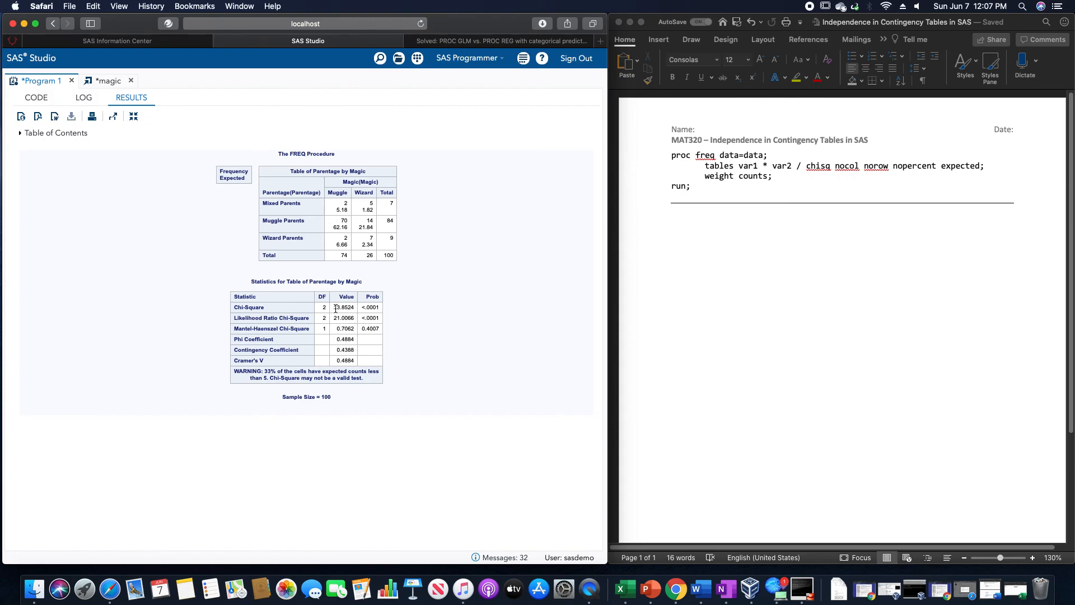
{"action": "mouse_move", "coordinate": [361, 313]}
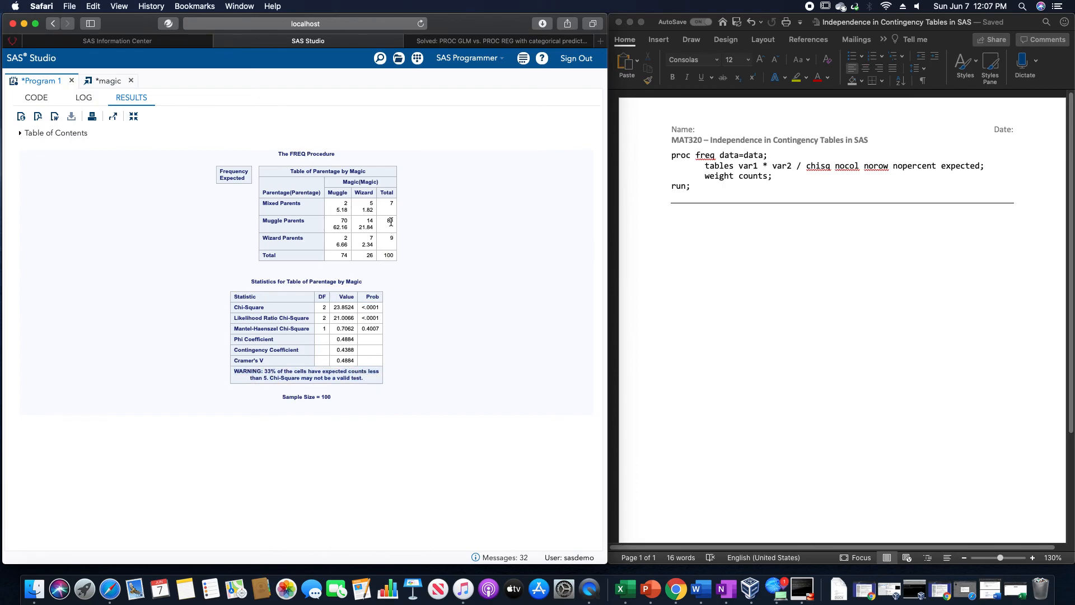
{"action": "mouse_move", "coordinate": [364, 237]}
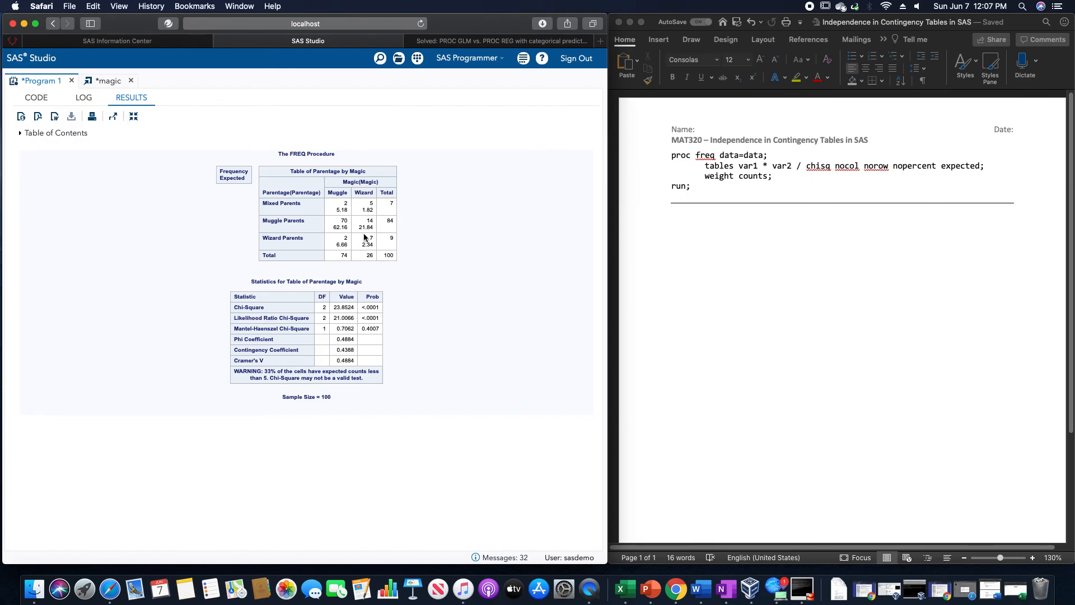
{"action": "mouse_move", "coordinate": [356, 216]}
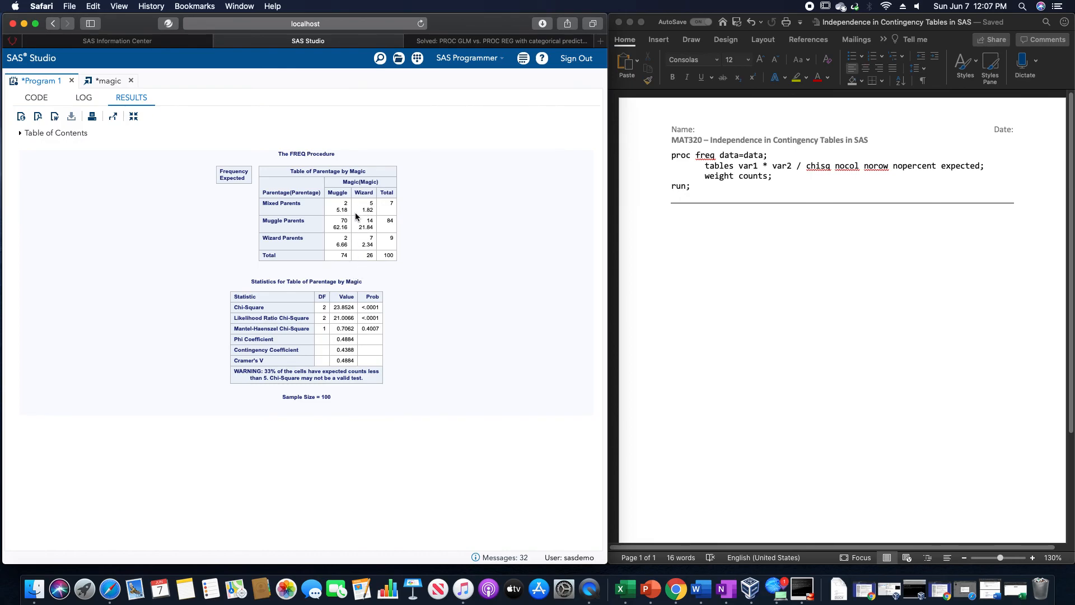
{"action": "mouse_move", "coordinate": [345, 368]}
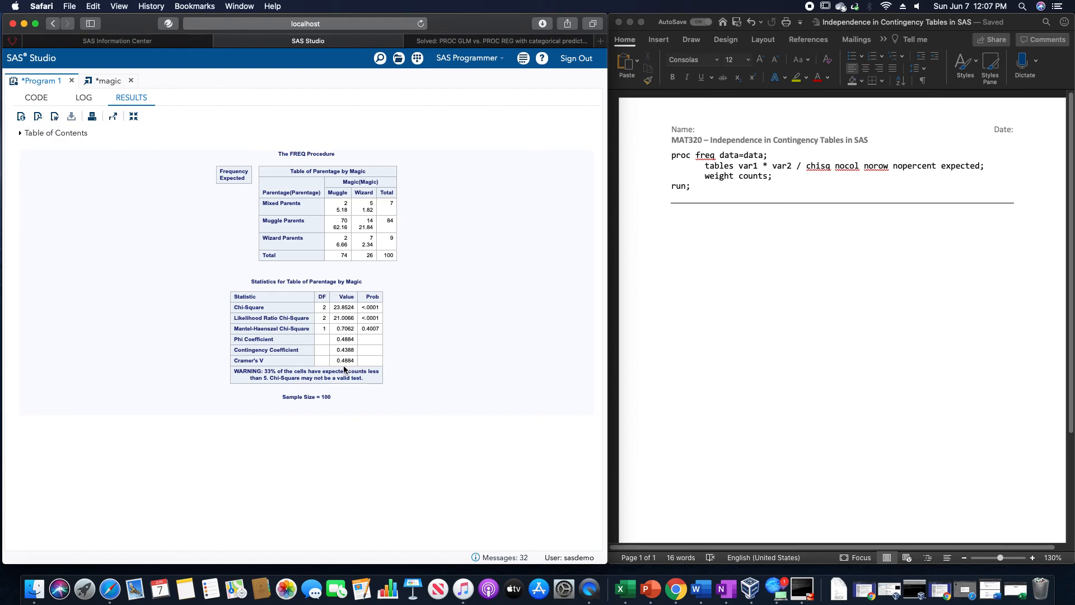
{"action": "mouse_move", "coordinate": [340, 360]}
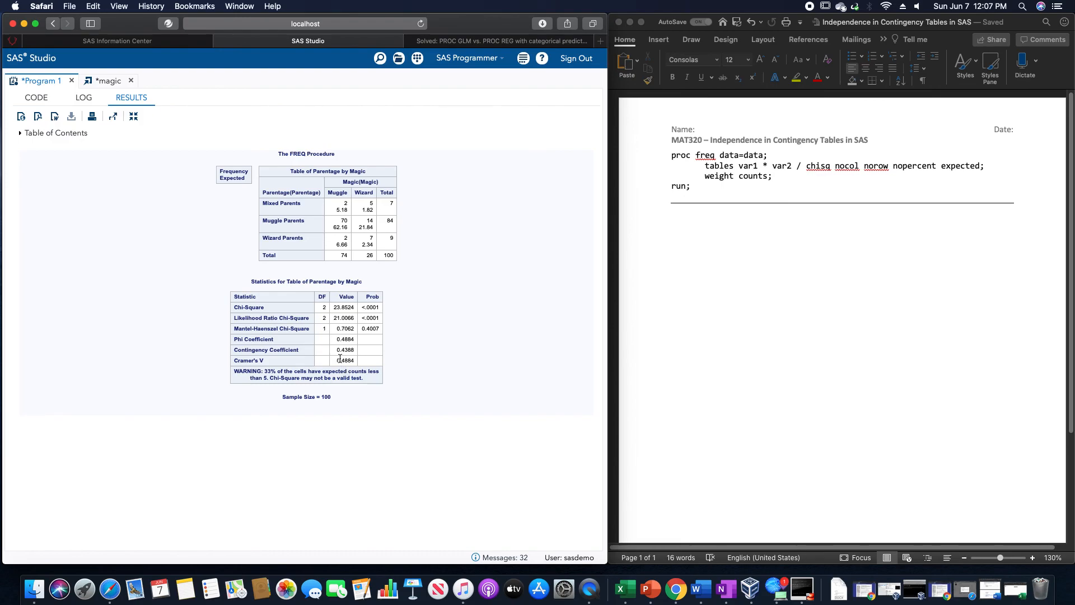